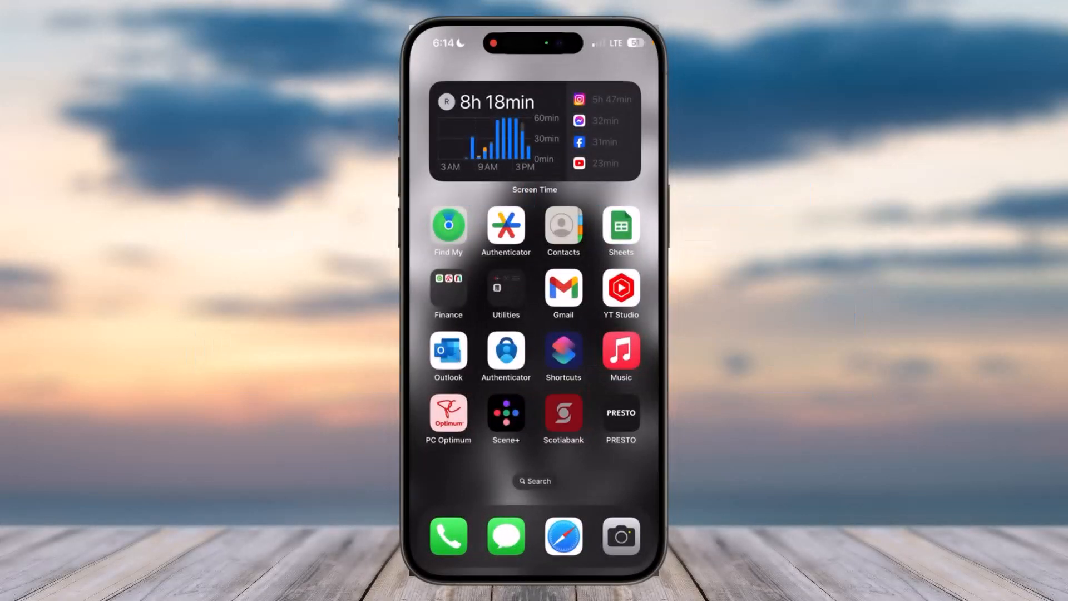
# Launch the Scotiabank app from the Home Screen to the accounts overview
pyautogui.click(564, 411)
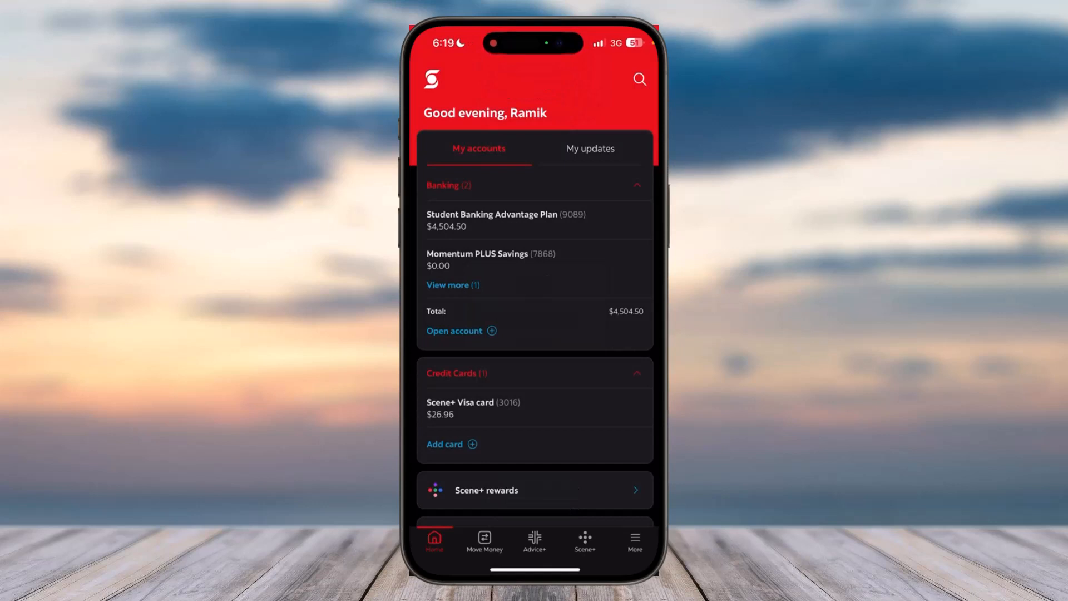
# Open the Scene+ Visa card's Manage settings and toggle Lock or unlock card to Locked
pyautogui.click(474, 408)
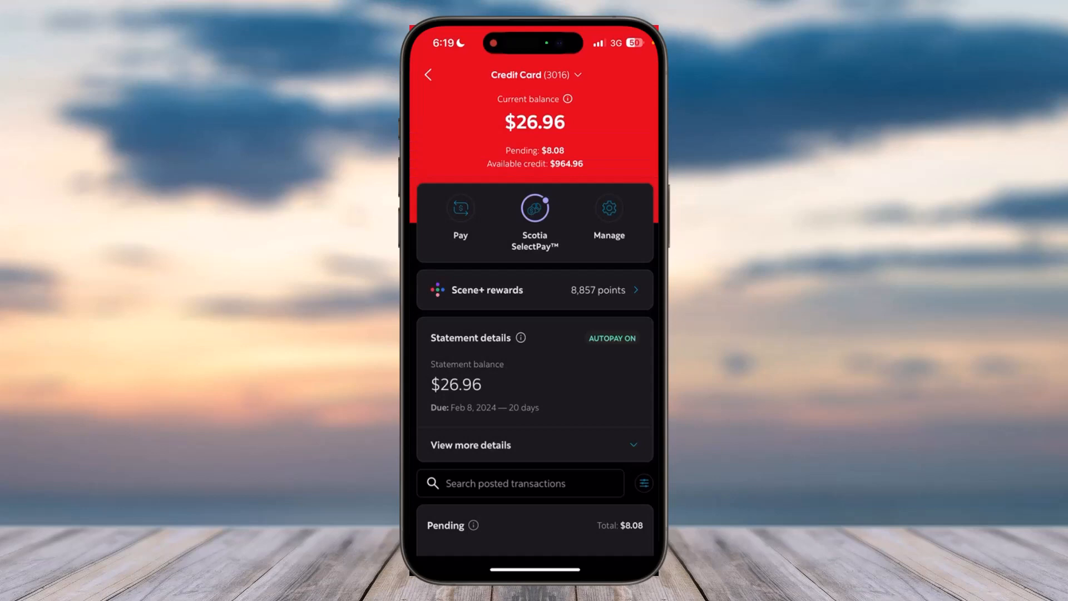
pyautogui.click(609, 209)
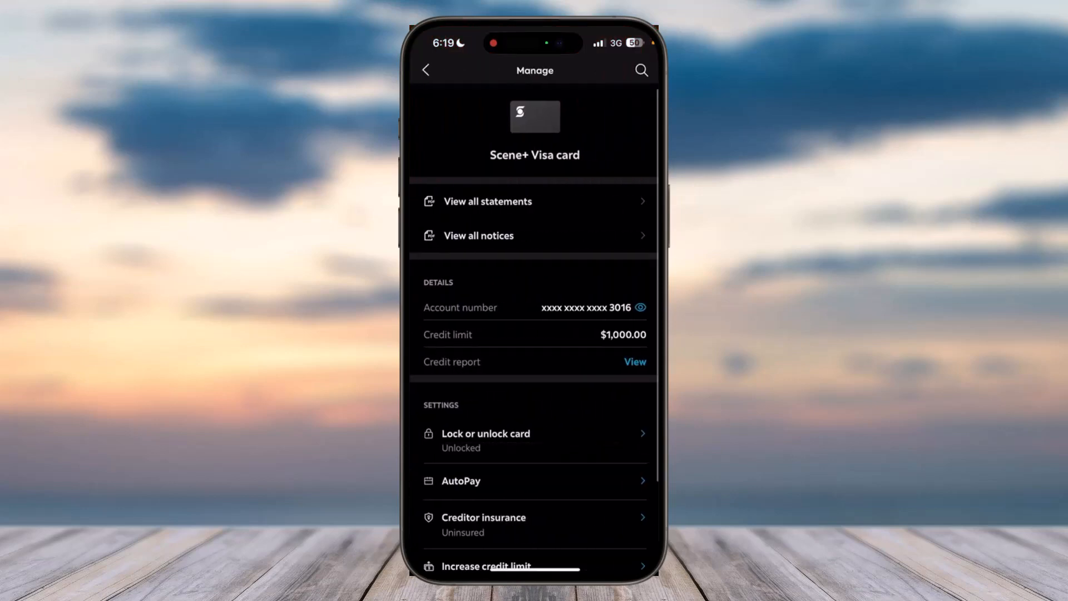
pyautogui.scroll(-3)
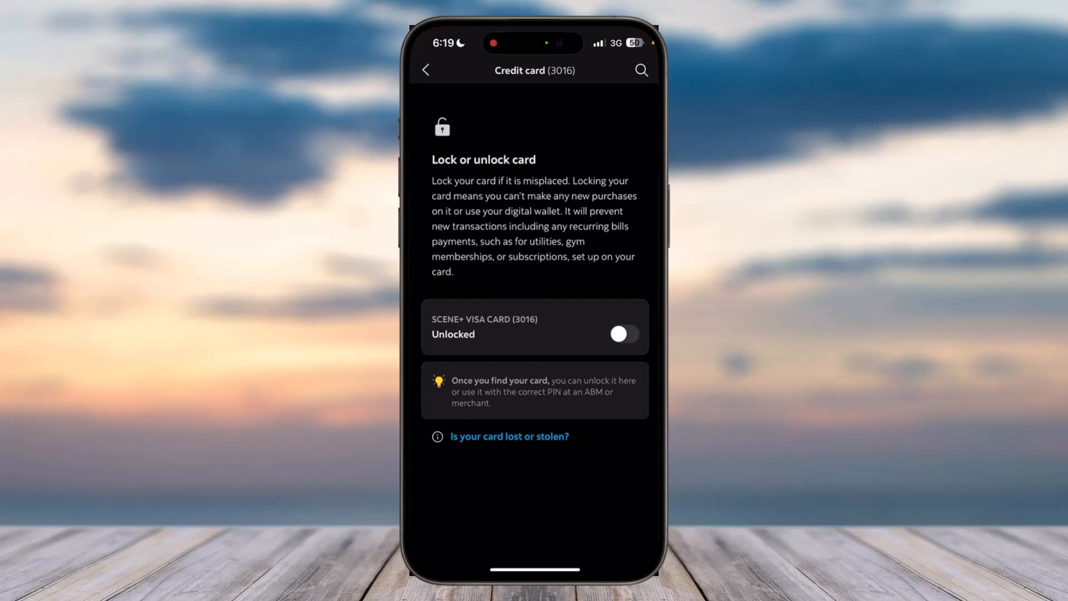
pyautogui.click(624, 334)
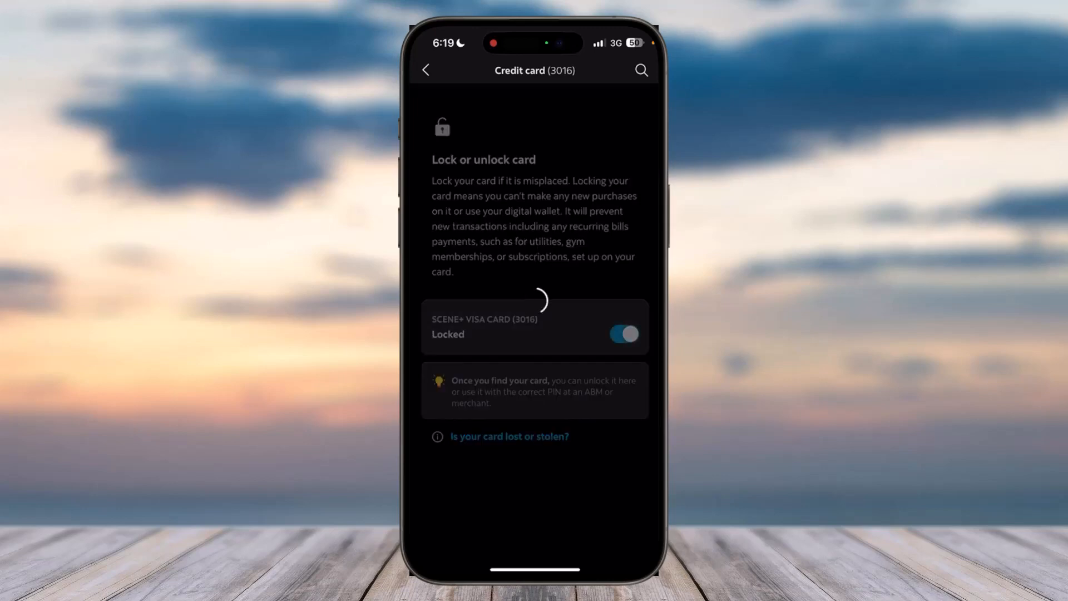
# Toggle the Scene+ Visa lock after it confirms, switching the card back to Unlocked
pyautogui.click(623, 334)
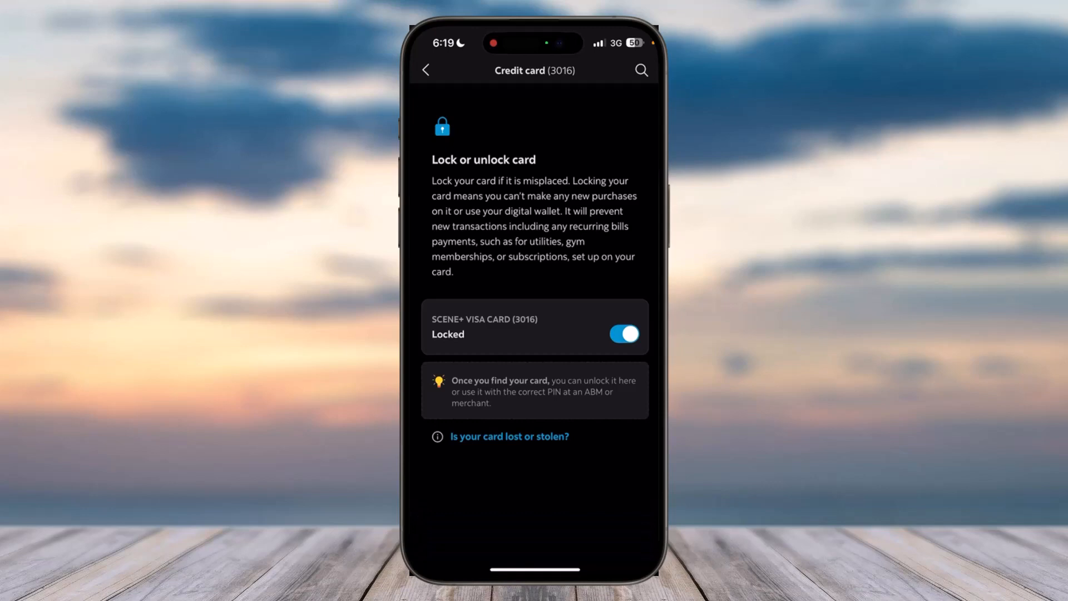
pyautogui.click(624, 334)
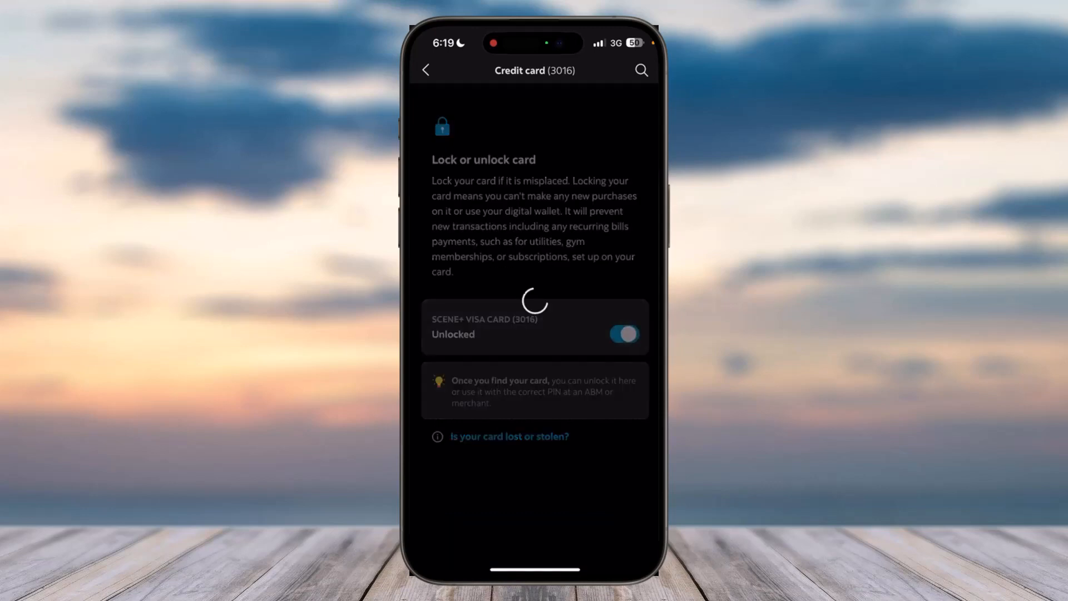